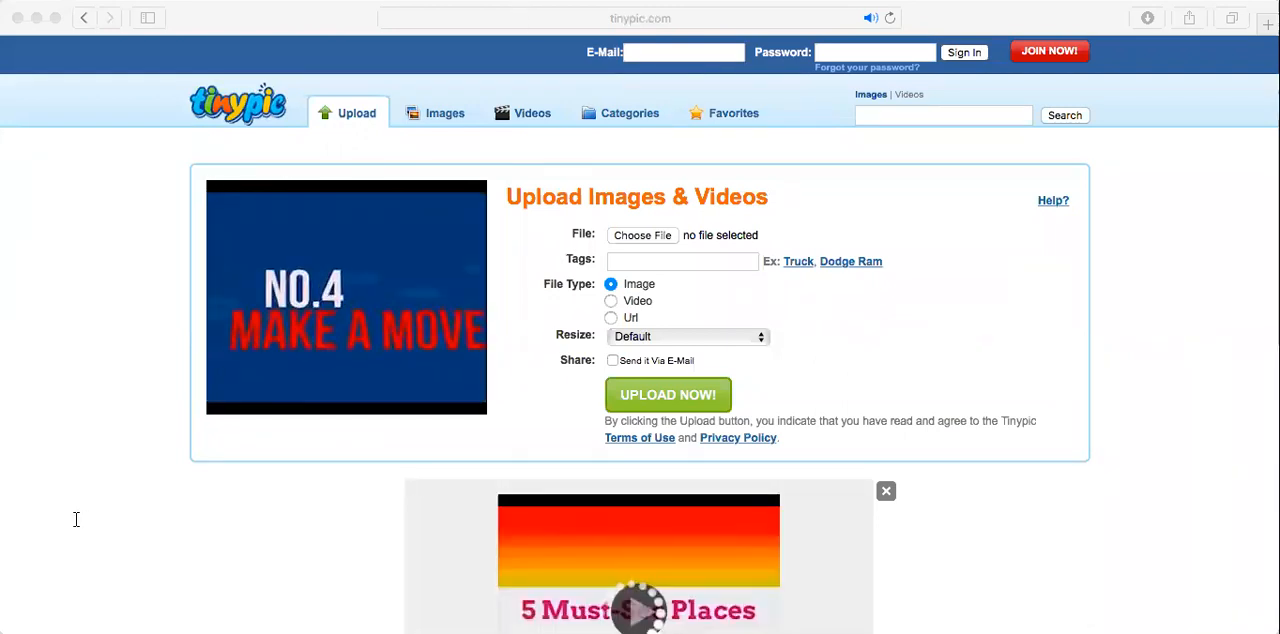
- Go to TinyPic and pick 'Cinch Sacs$12 each-3.png' from Downloads as the upload file
type("tiny")
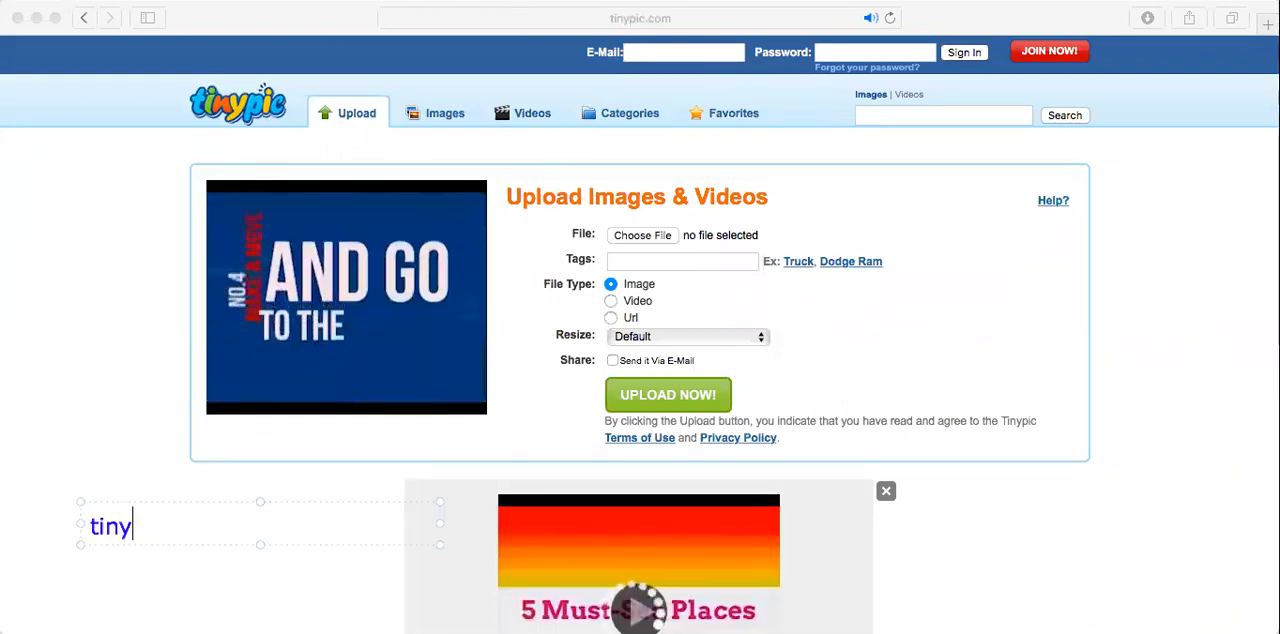
type("pic.com")
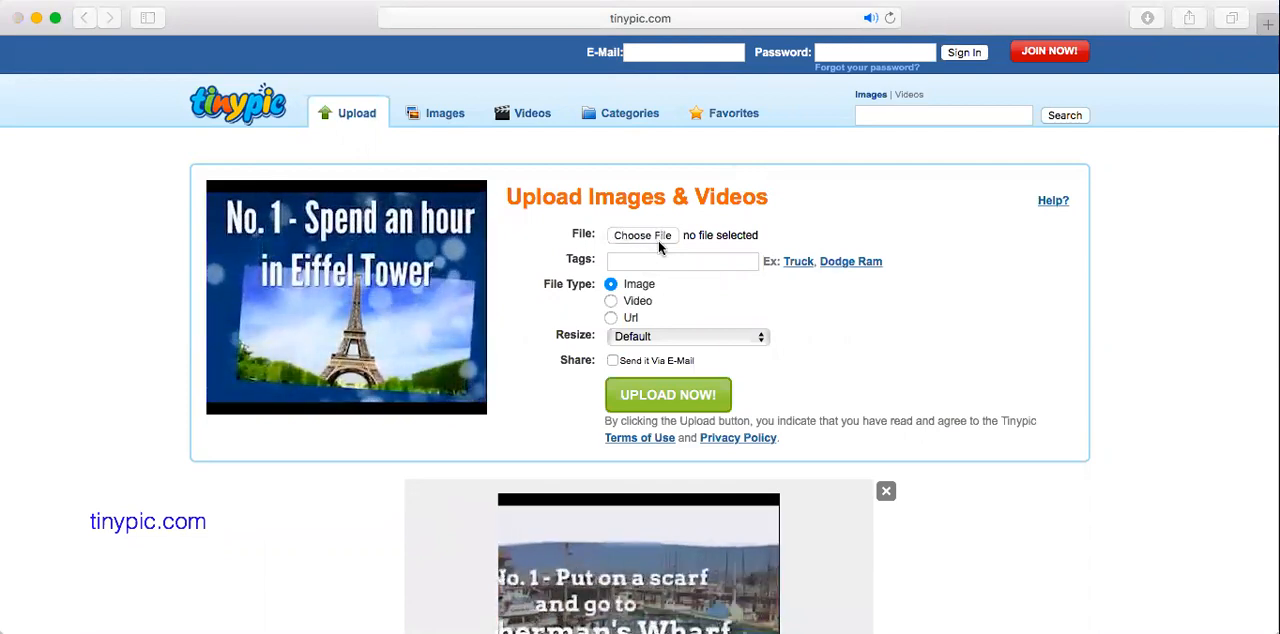
left_click(642, 234)
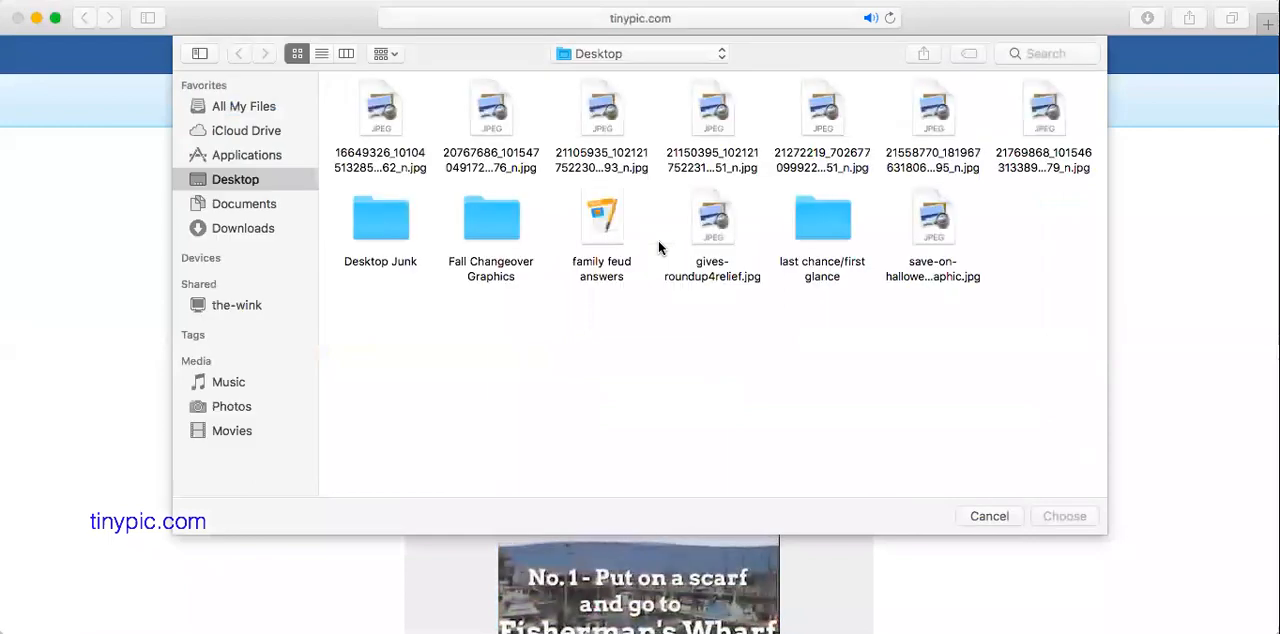
left_click(243, 228)
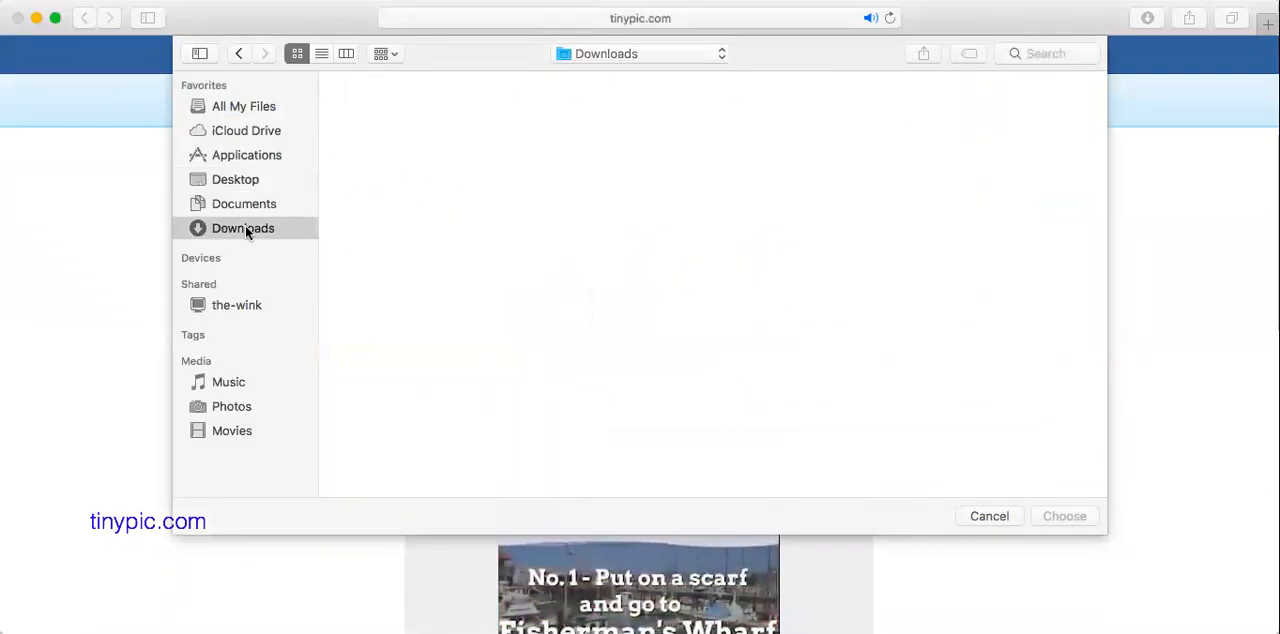
left_click(243, 228)
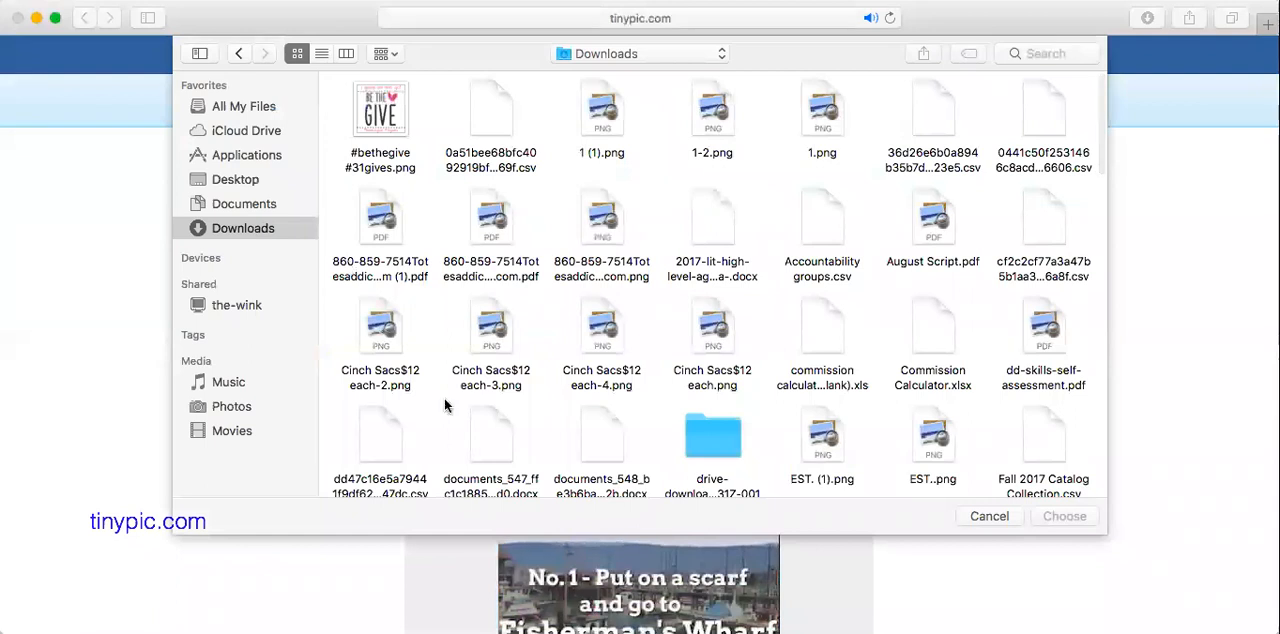
scroll("down", 3)
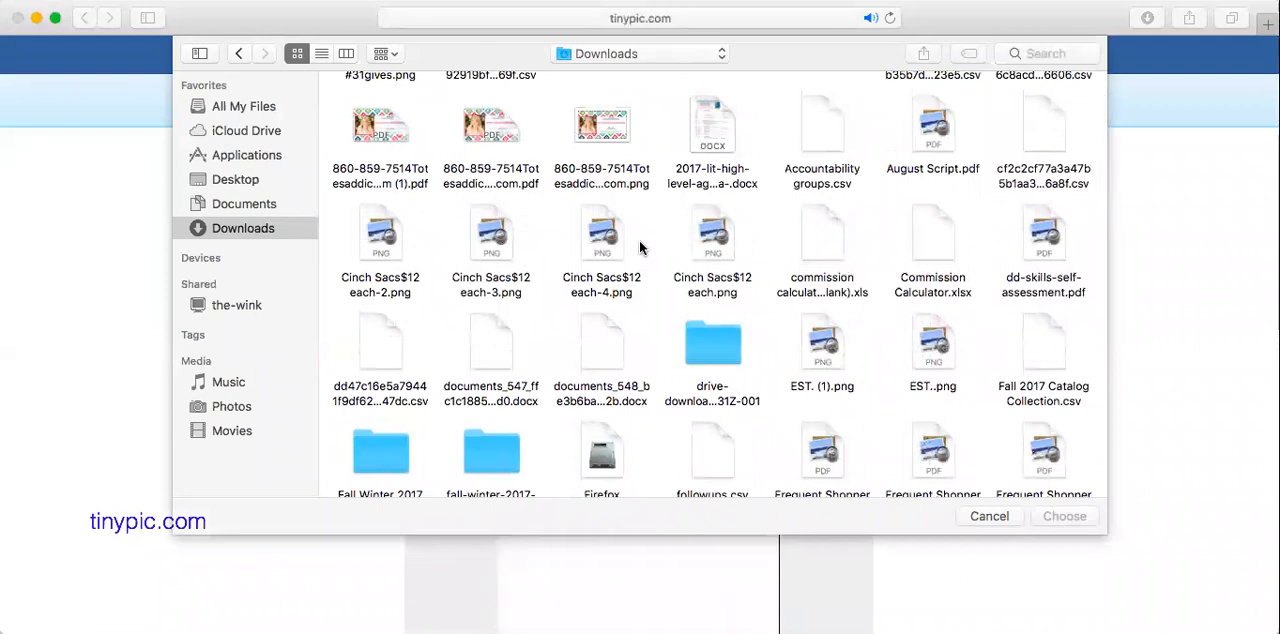
left_click(491, 233)
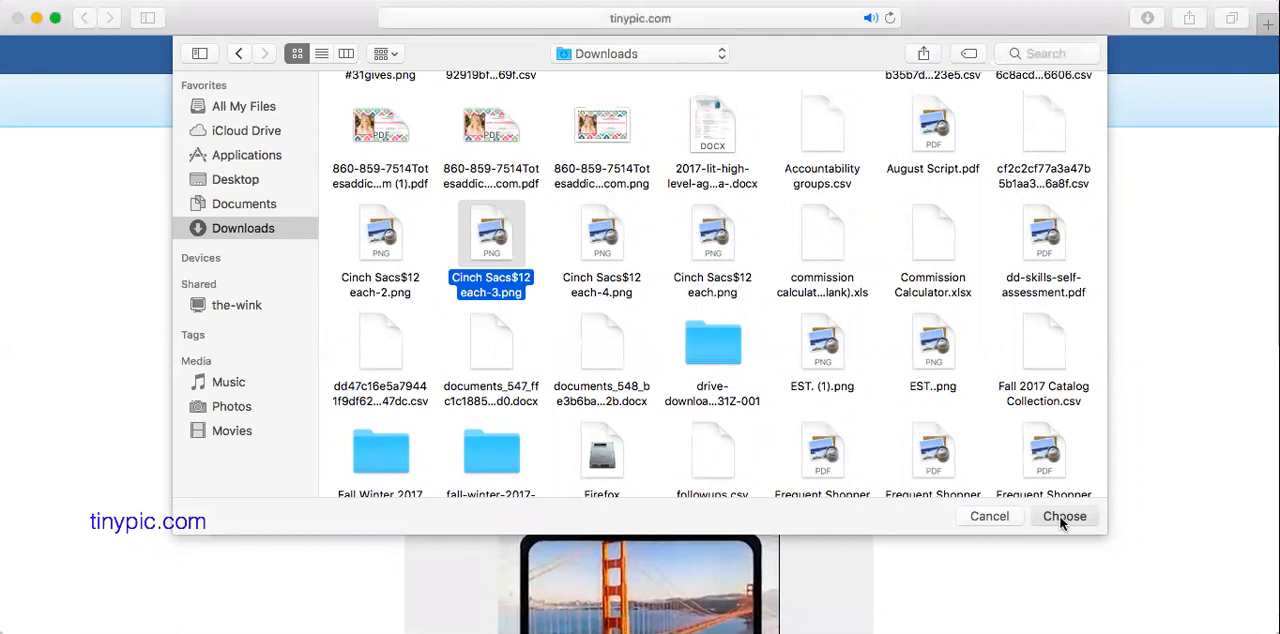
left_click(1064, 515)
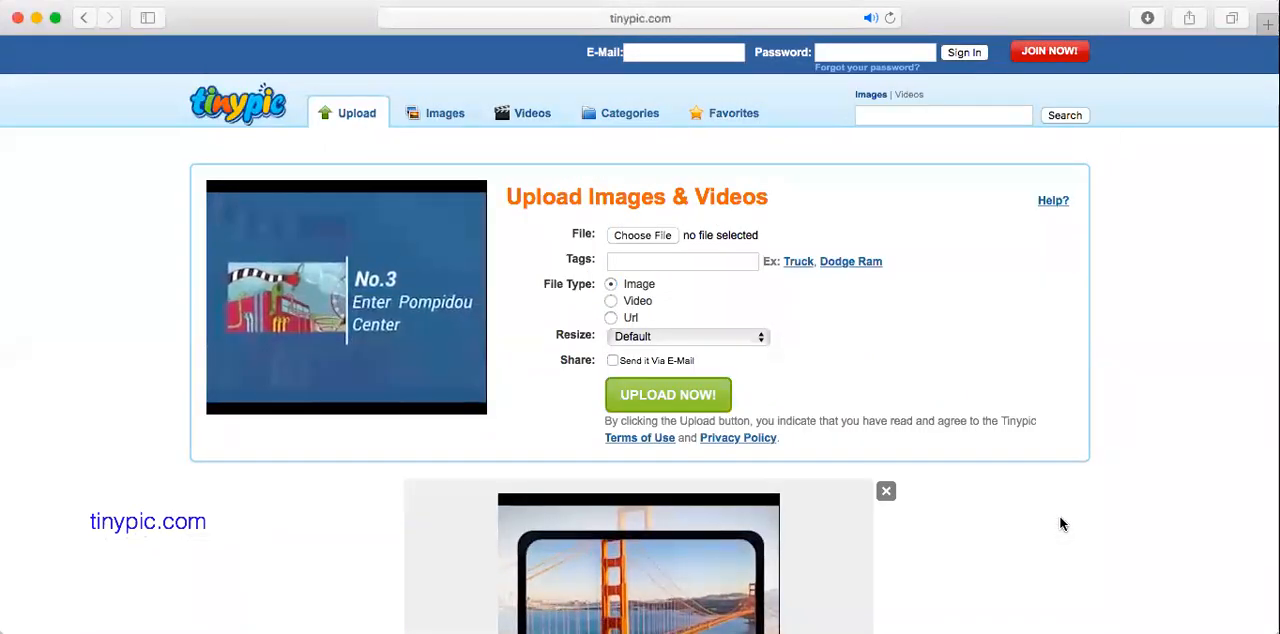
- Set Resize to Website/Email (320x240) and upload the Cinch Sacs image
left_click(641, 234)
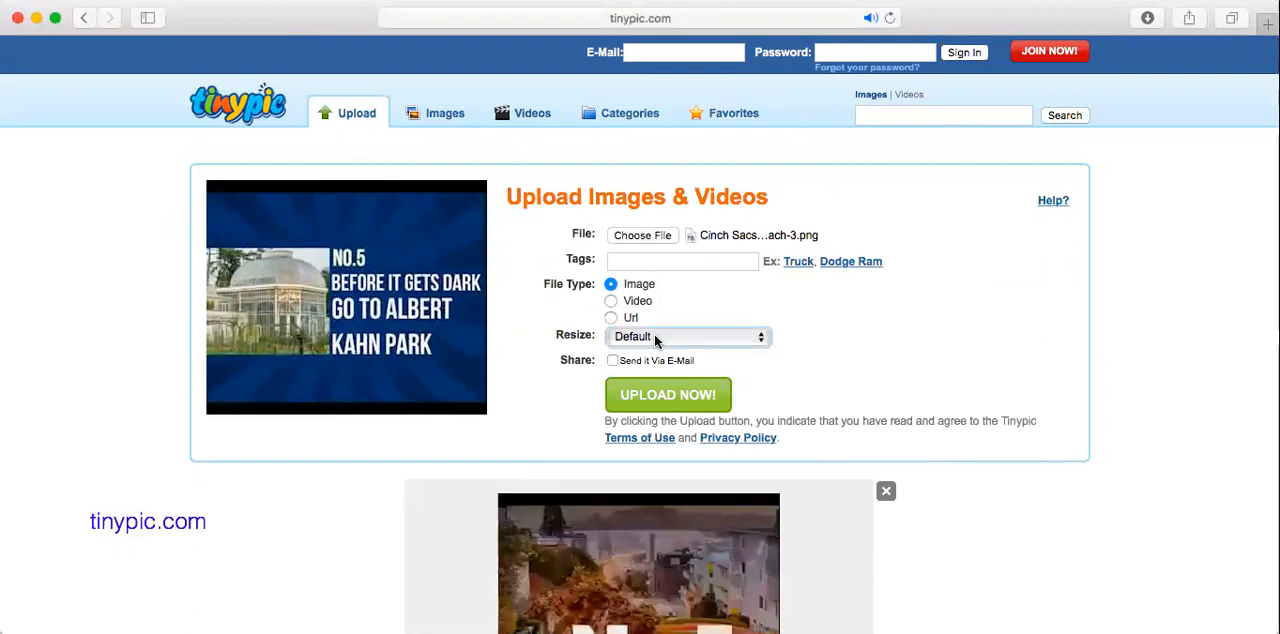
left_click(688, 336)
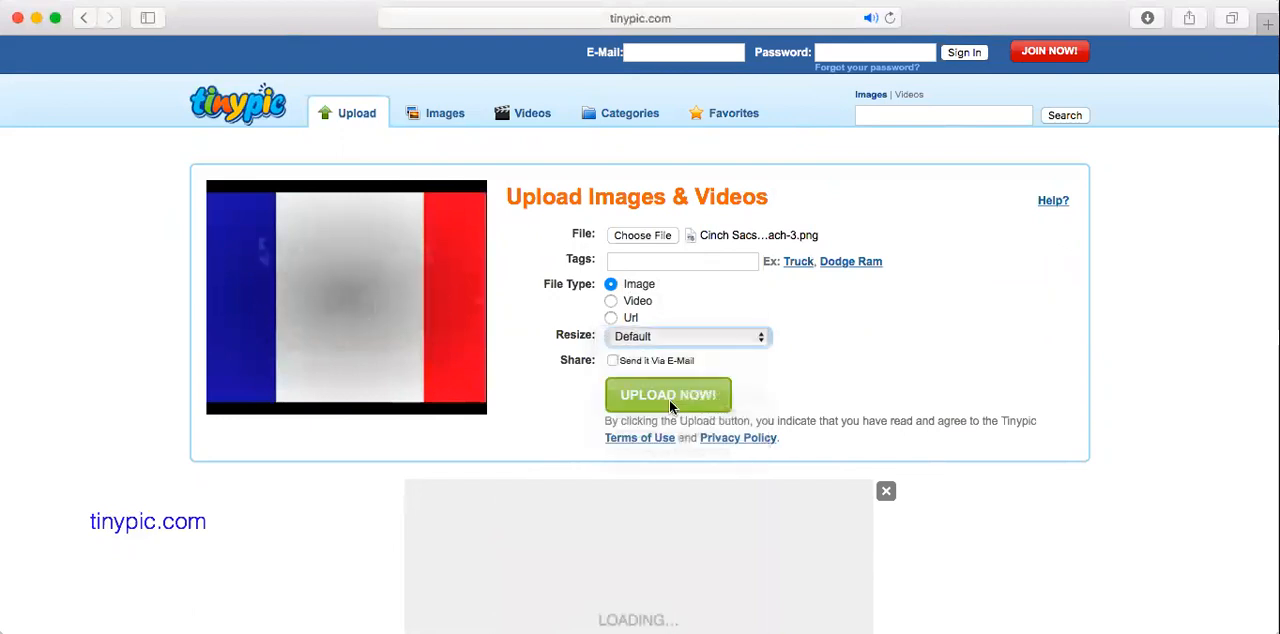
left_click(688, 336)
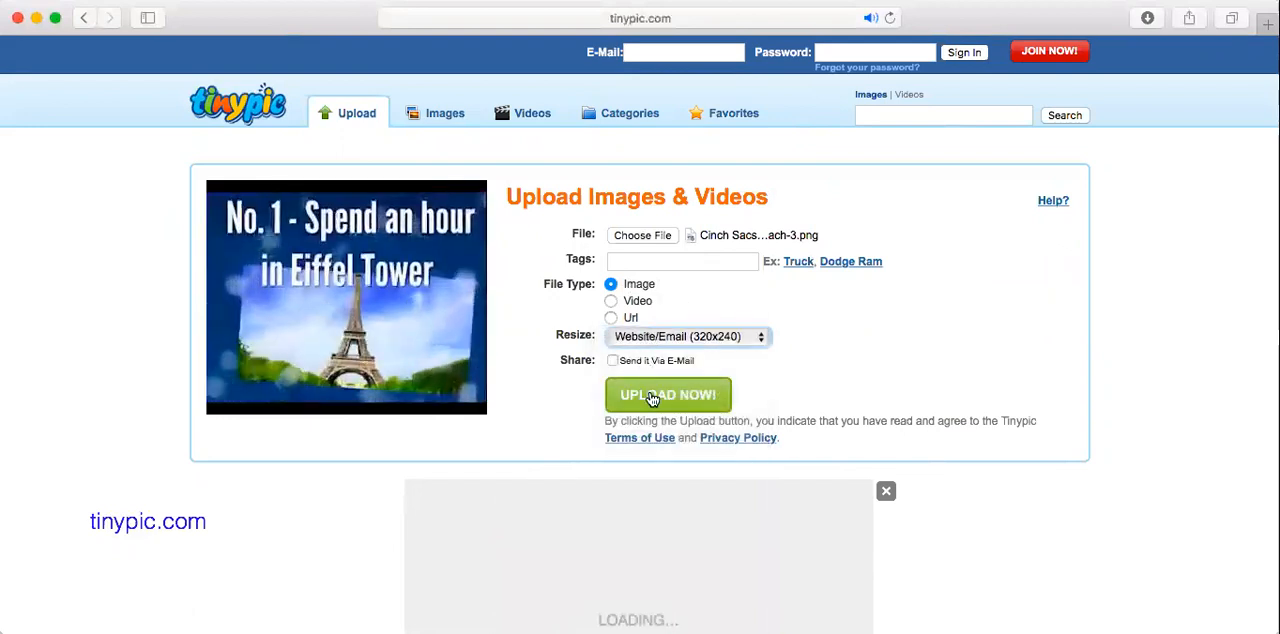
left_click(667, 394)
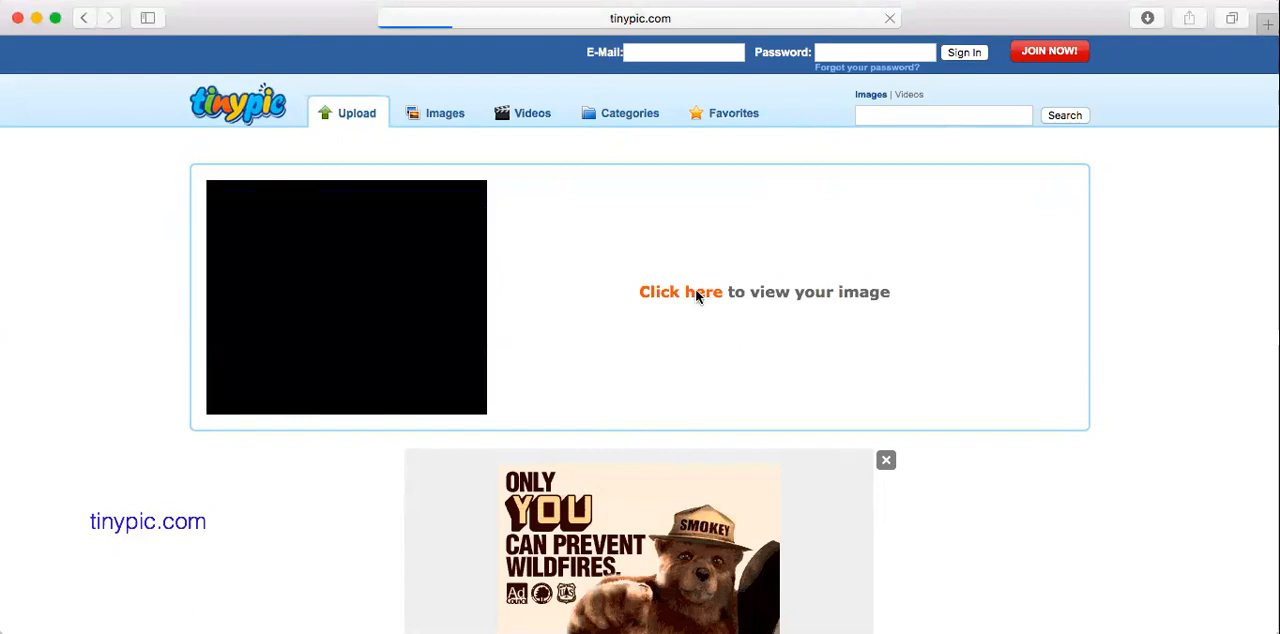
- Follow the 'Click here' link to view the uploaded image and its share codes
left_click(681, 291)
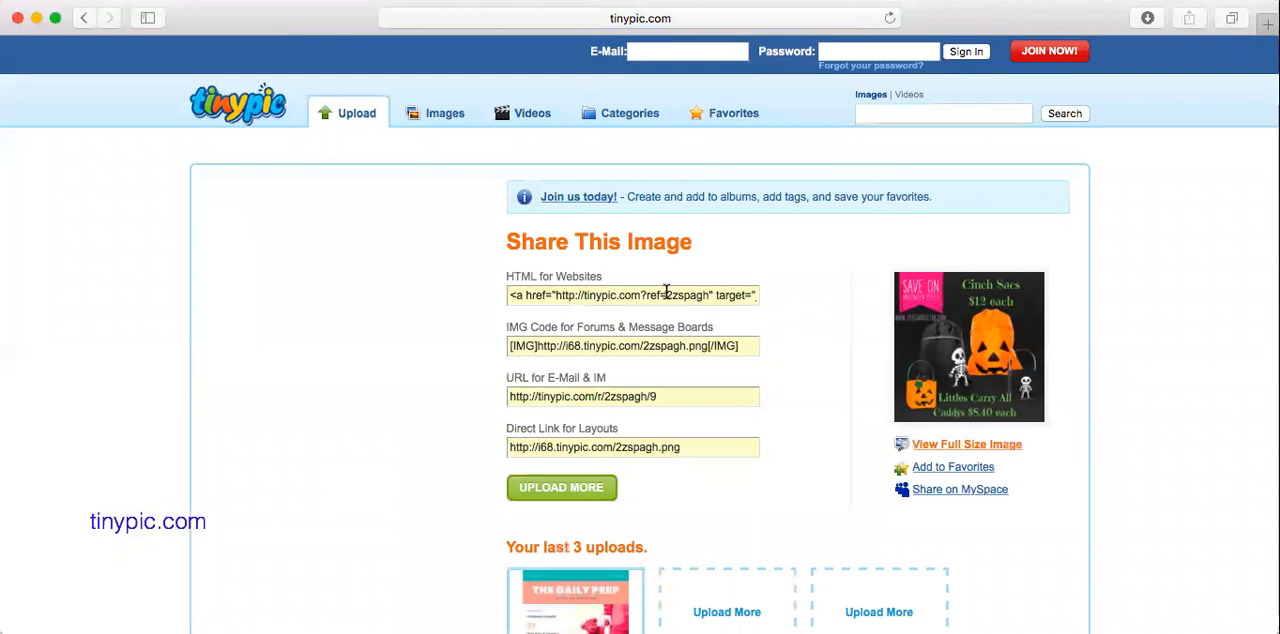
mouse_move(740, 255)
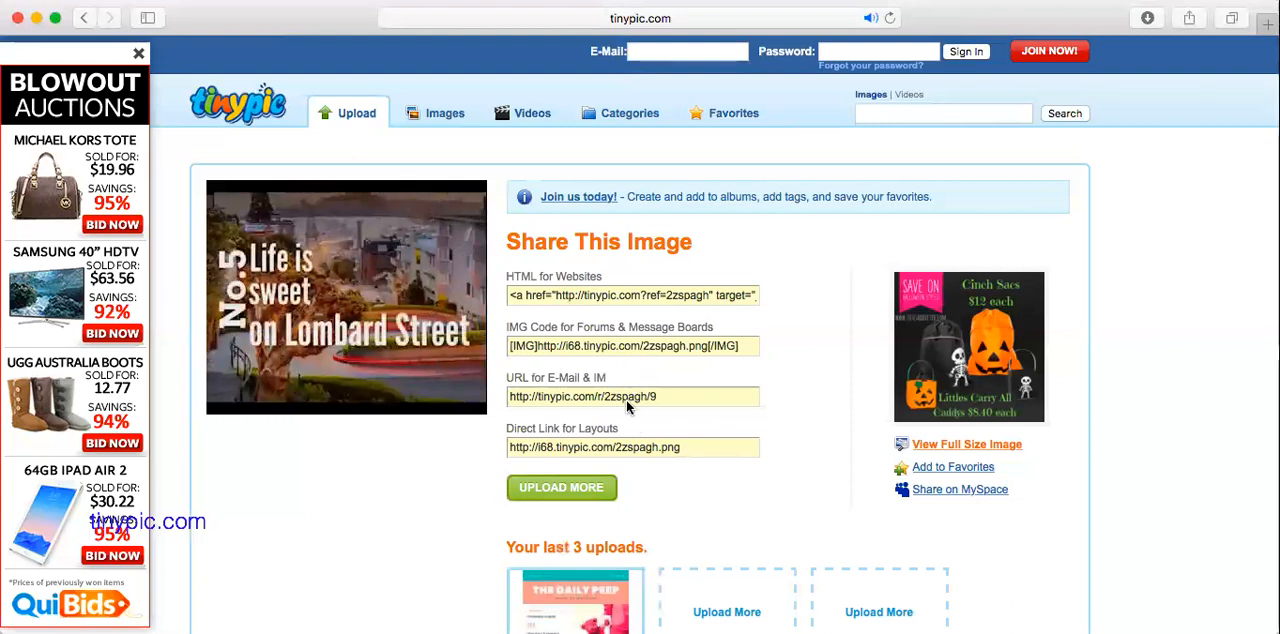
mouse_move(694, 487)
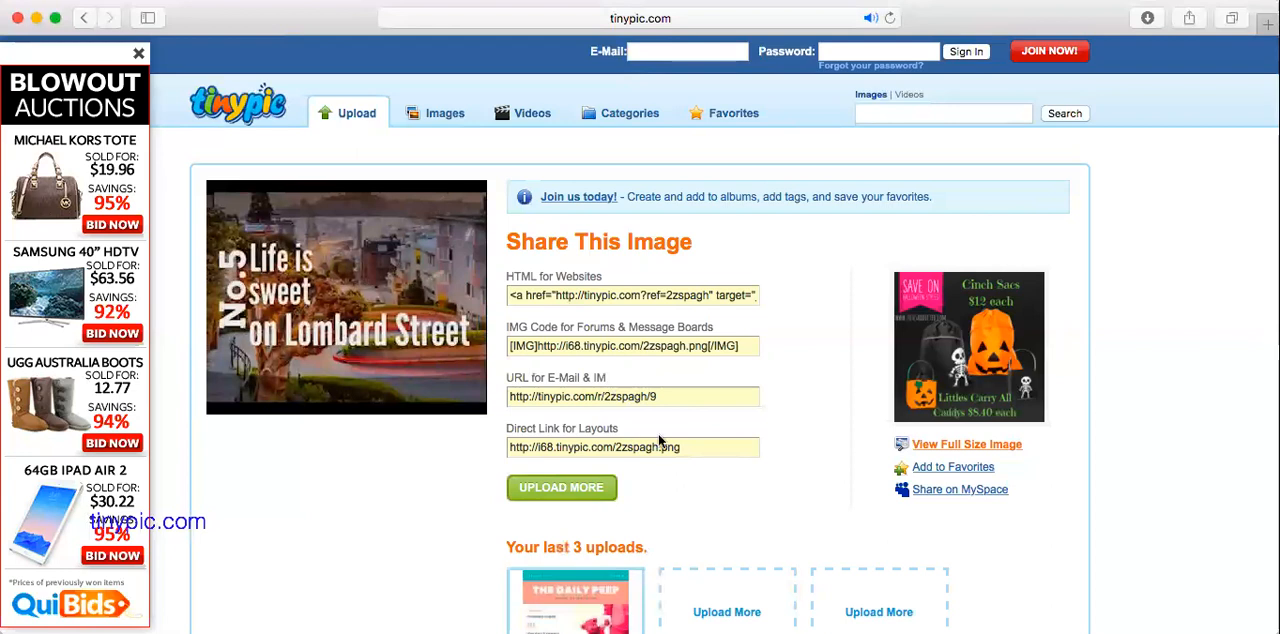
mouse_move(768, 291)
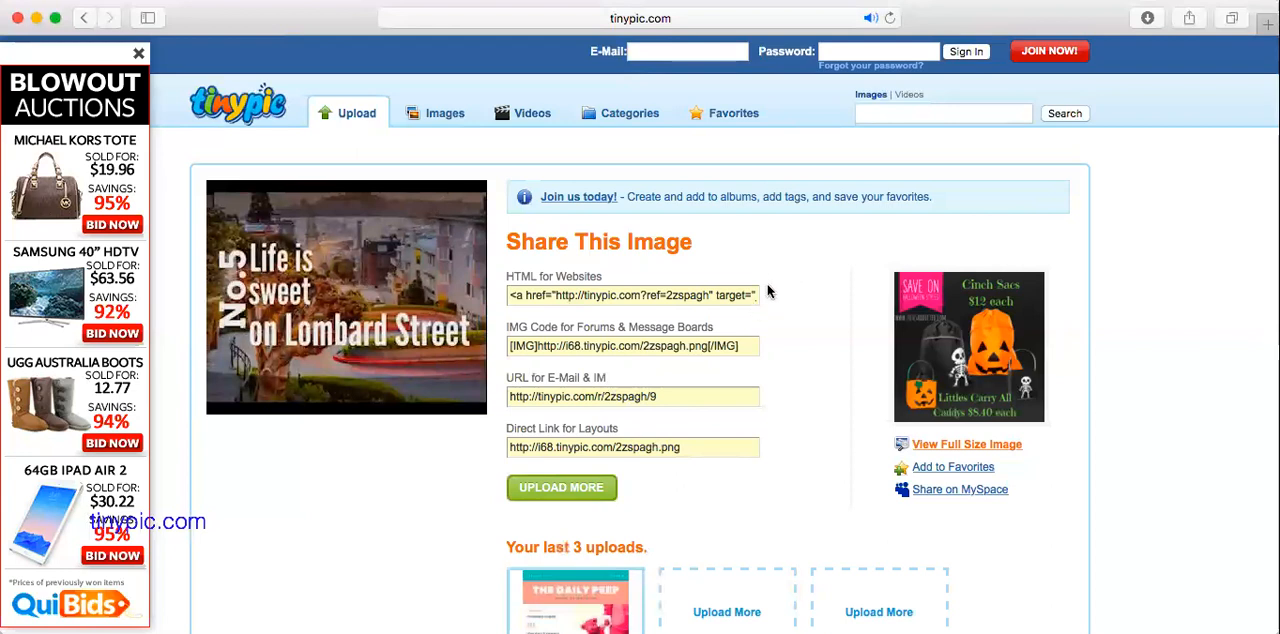
mouse_move(770, 340)
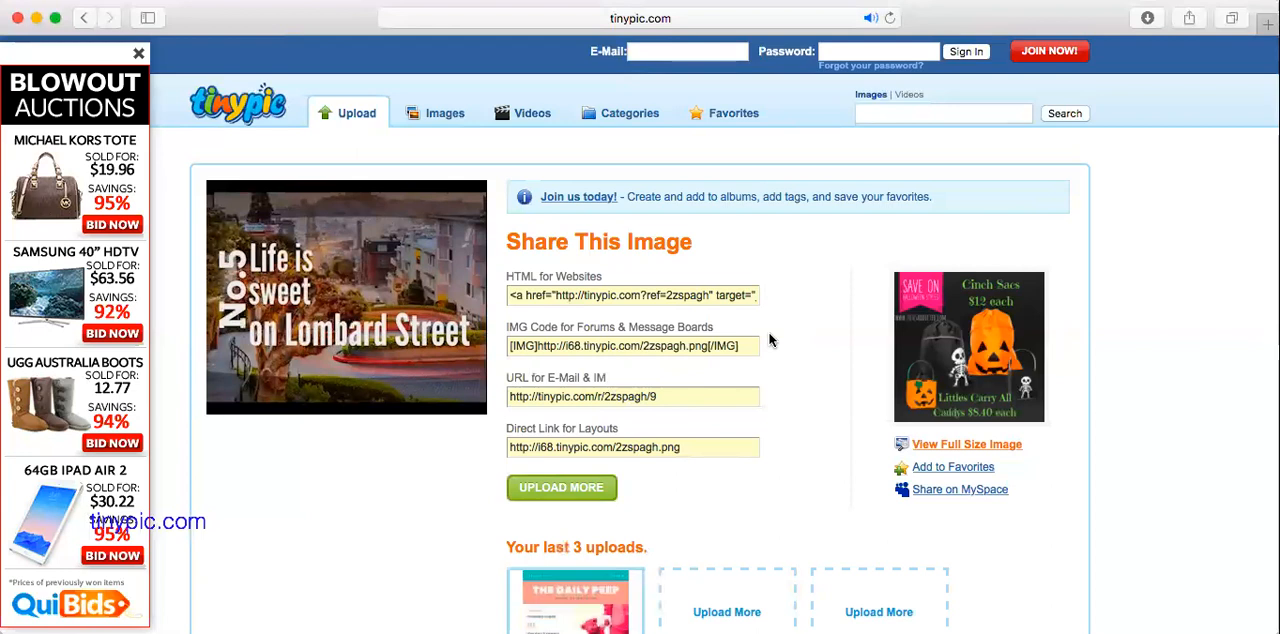